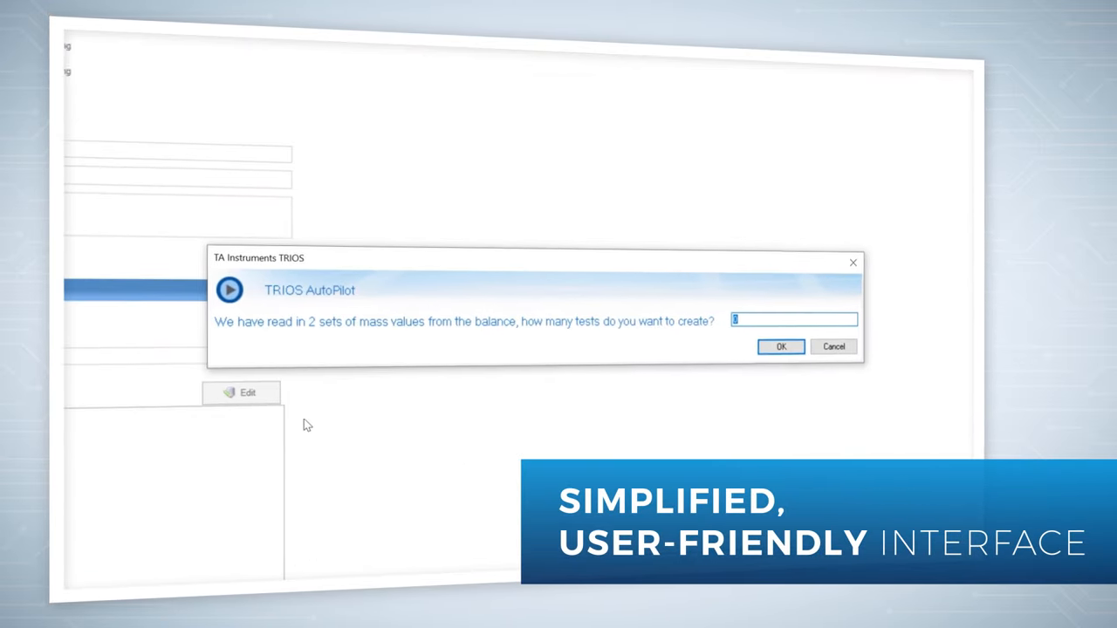
Step: Accept the suggested number of tests and enter batch number 'A' for the green film
left_click(780, 347)
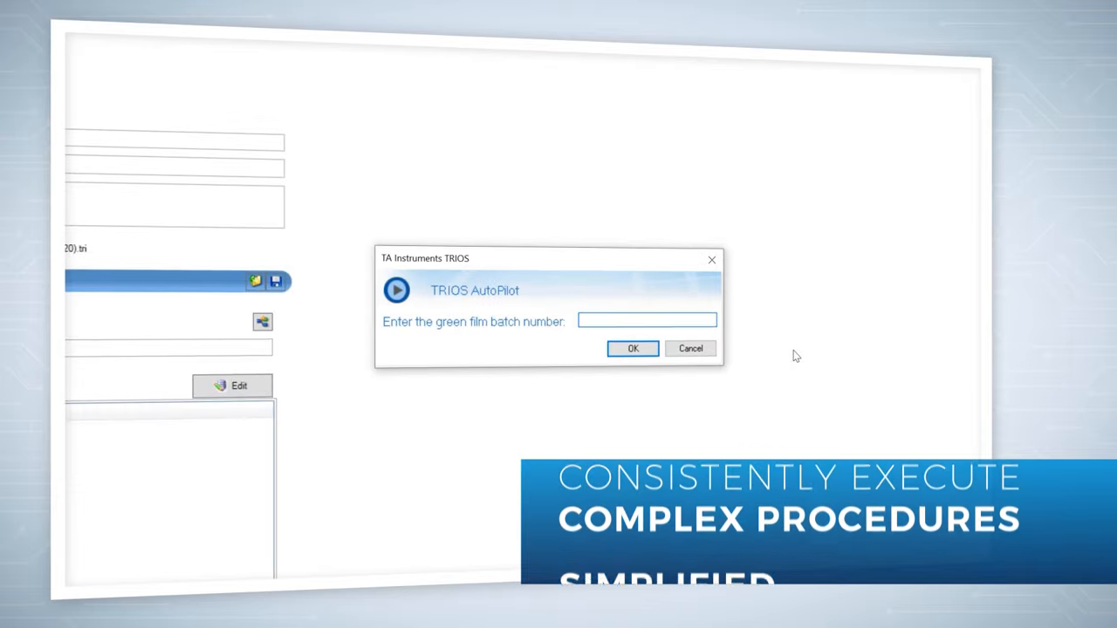
type("A")
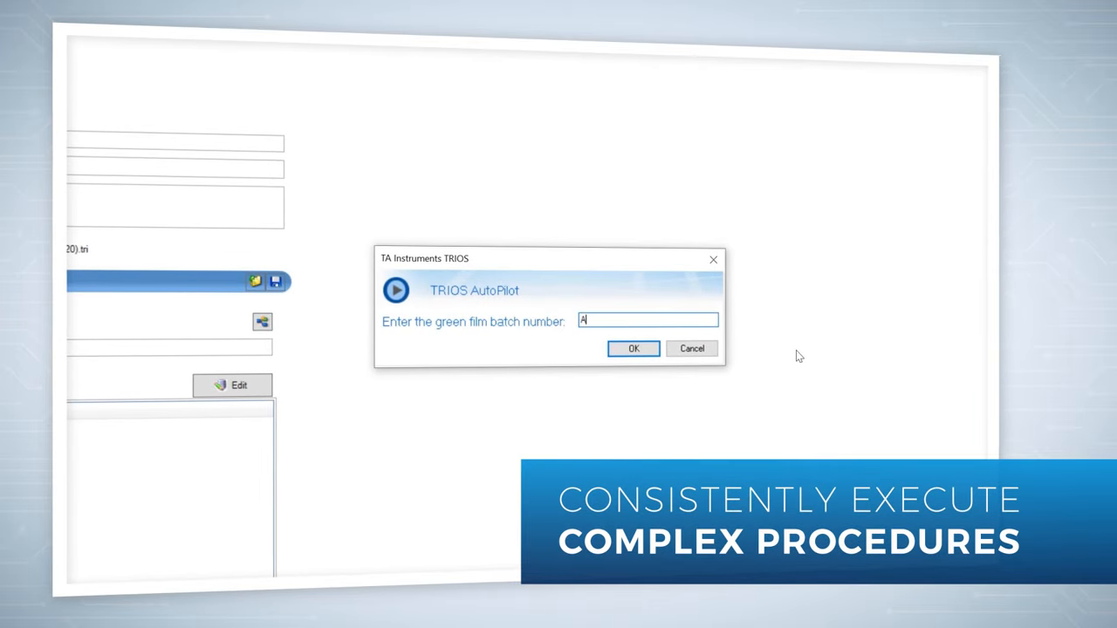
left_click(634, 348)
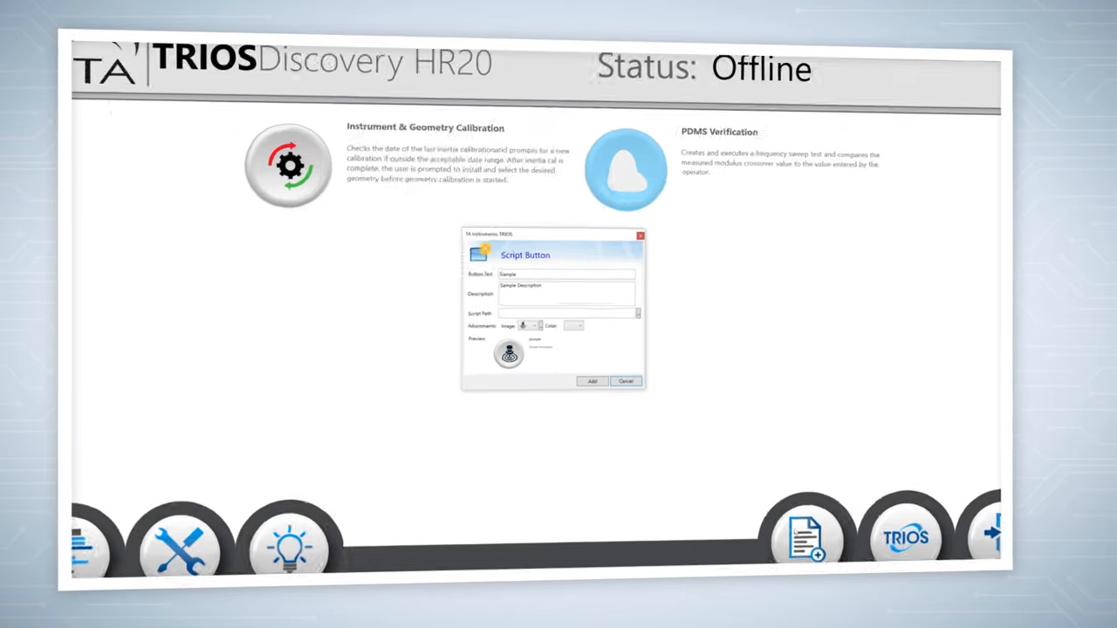
Step: Colour the Standard Oil Verification button blue and add it
left_click(603, 339)
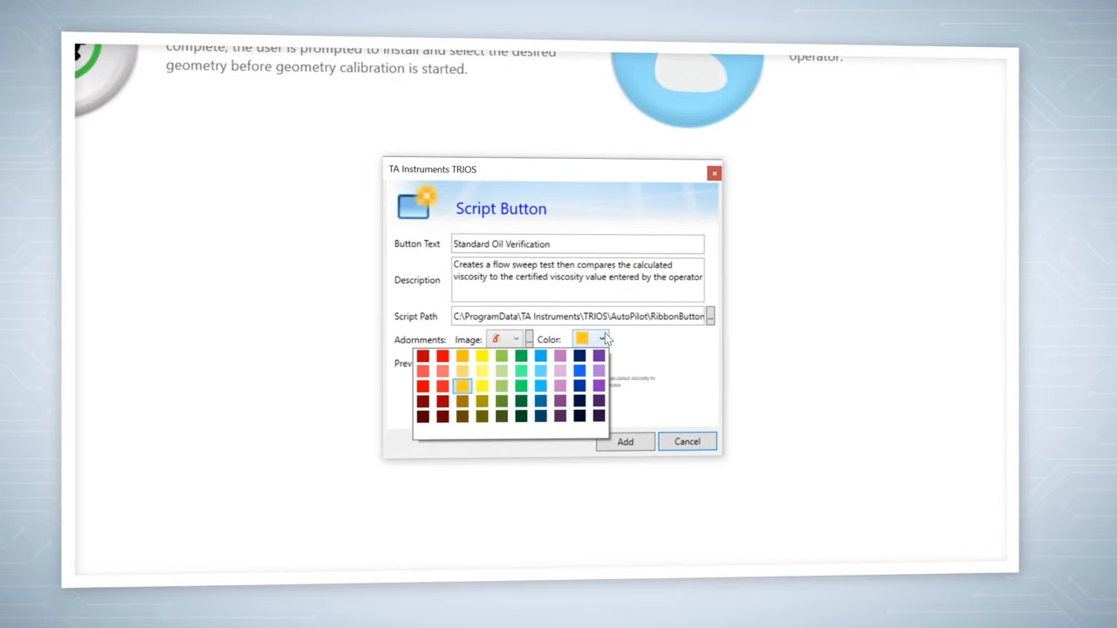
left_click(577, 355)
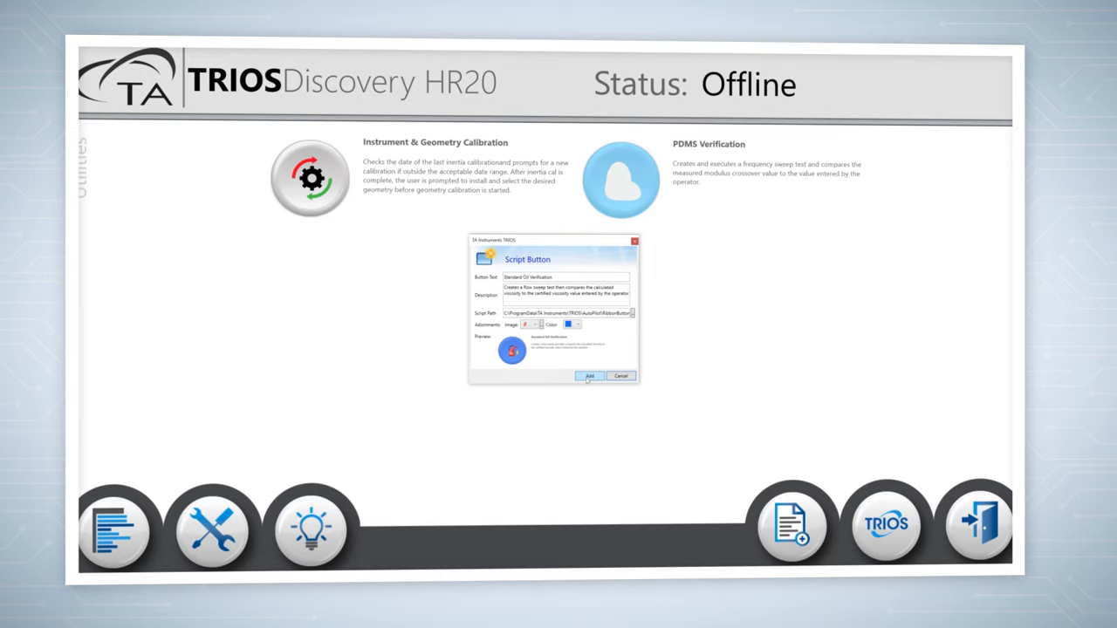
left_click(590, 375)
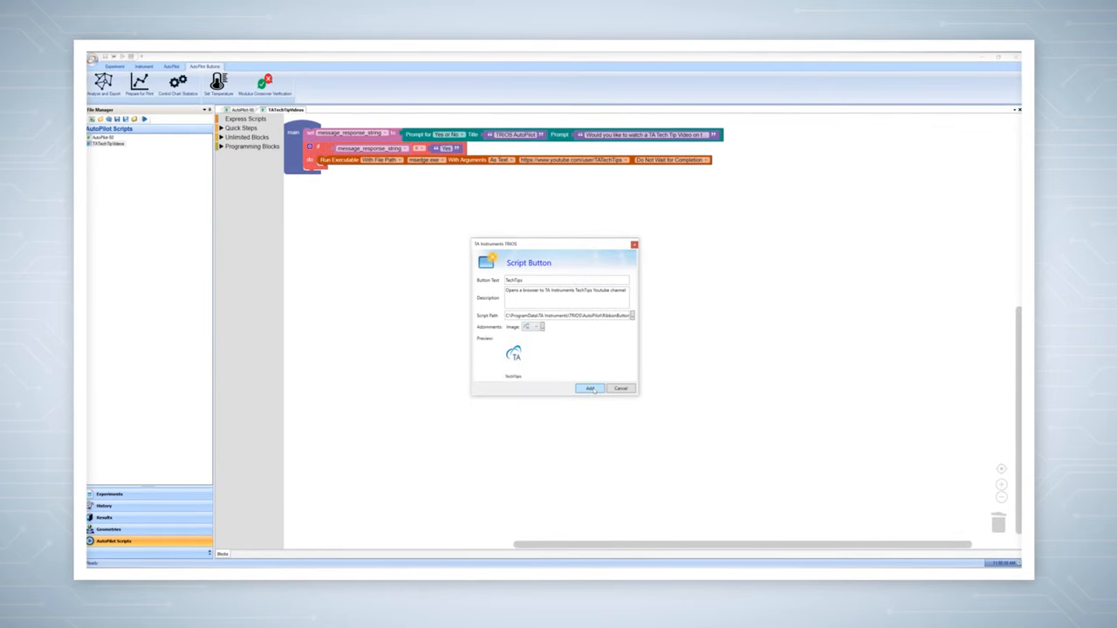
Step: Add the TechTips button, run it from the ribbon, and accept the Tech Tip video
left_click(590, 389)
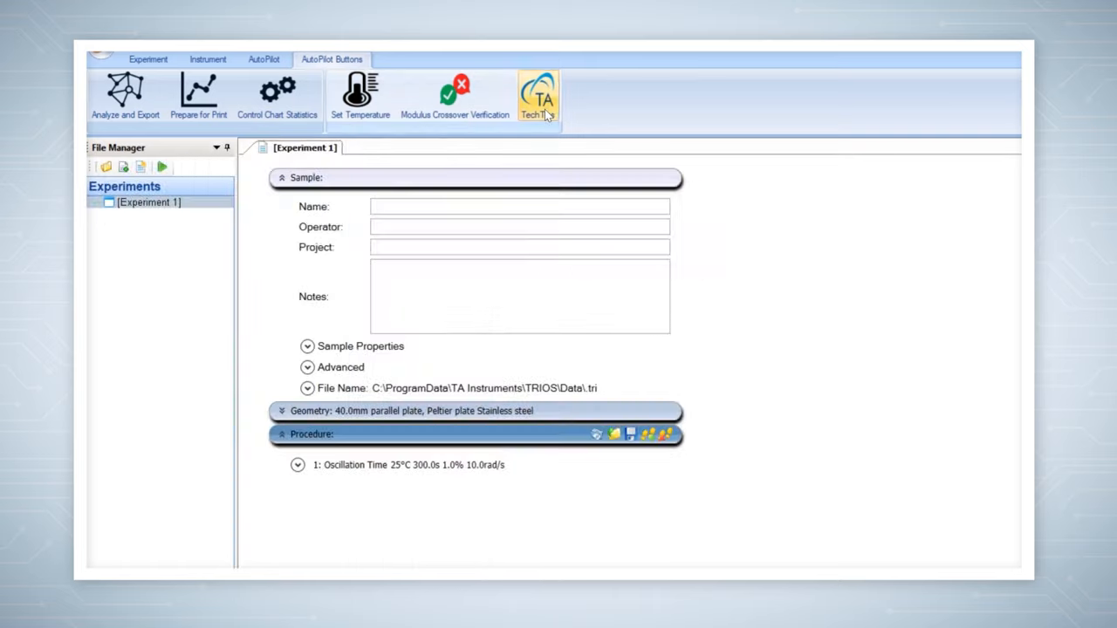
left_click(539, 96)
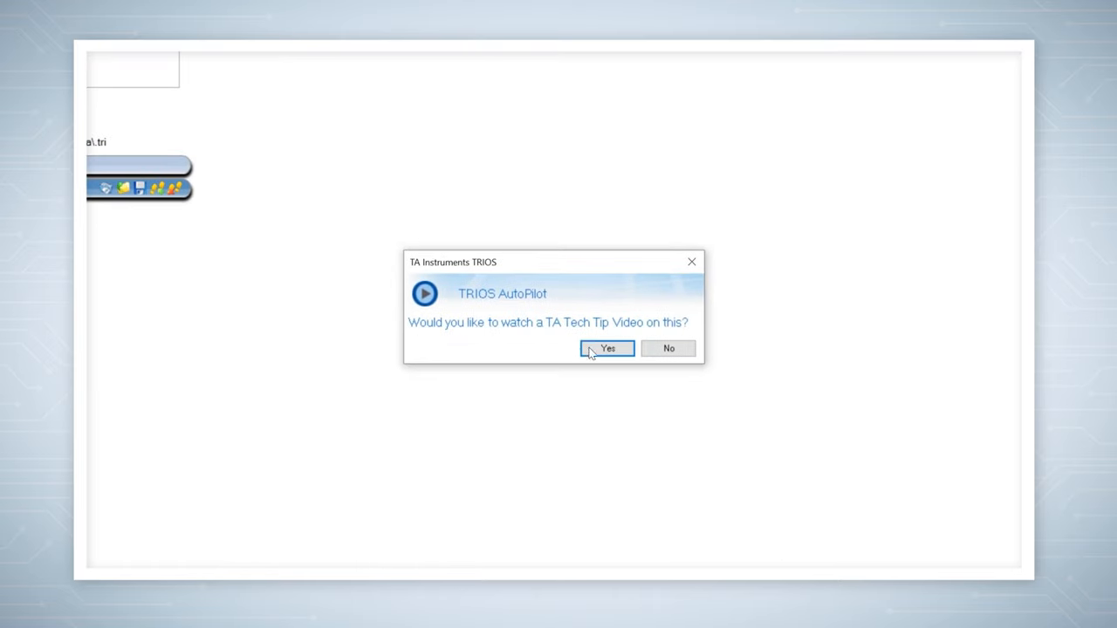
left_click(607, 348)
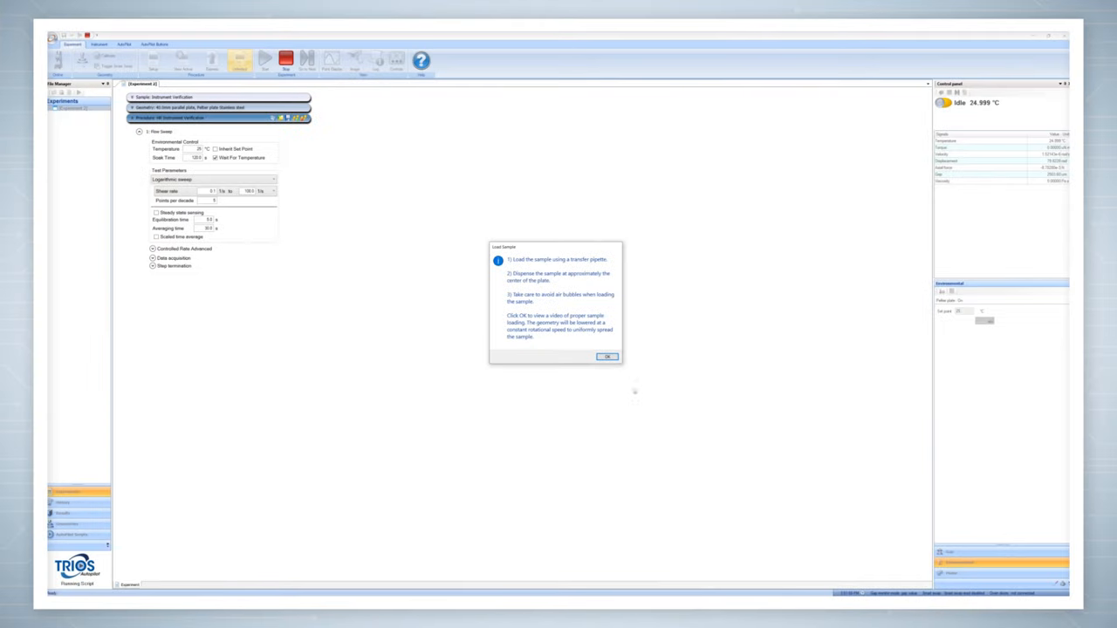
Step: Dismiss the Load Sample message and switch the Play block from video to Asterisk sound
left_click(607, 356)
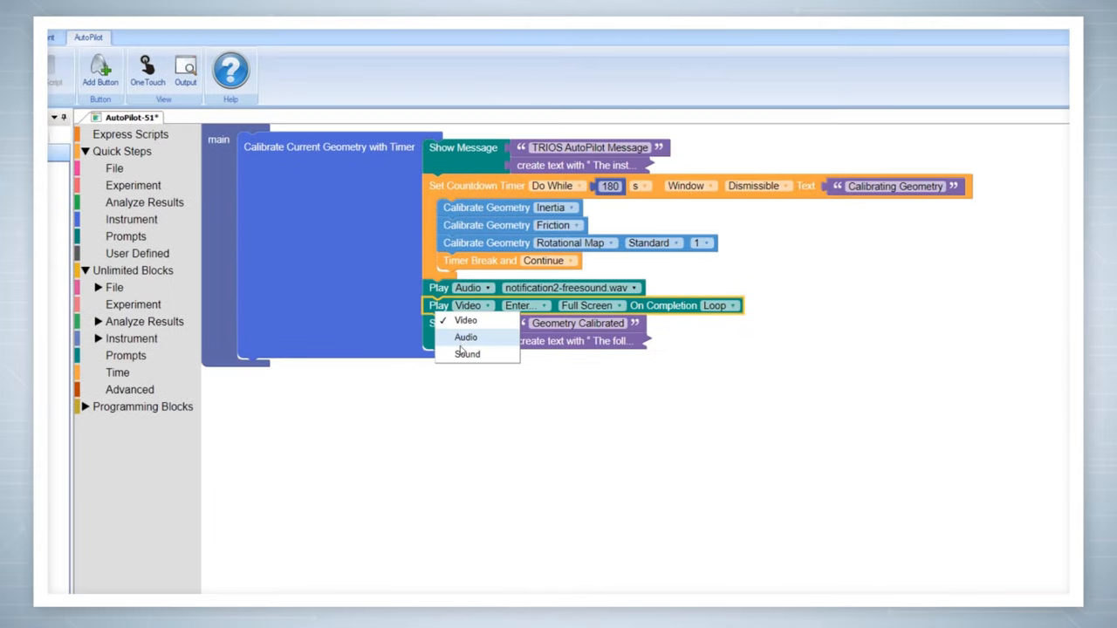
left_click(467, 354)
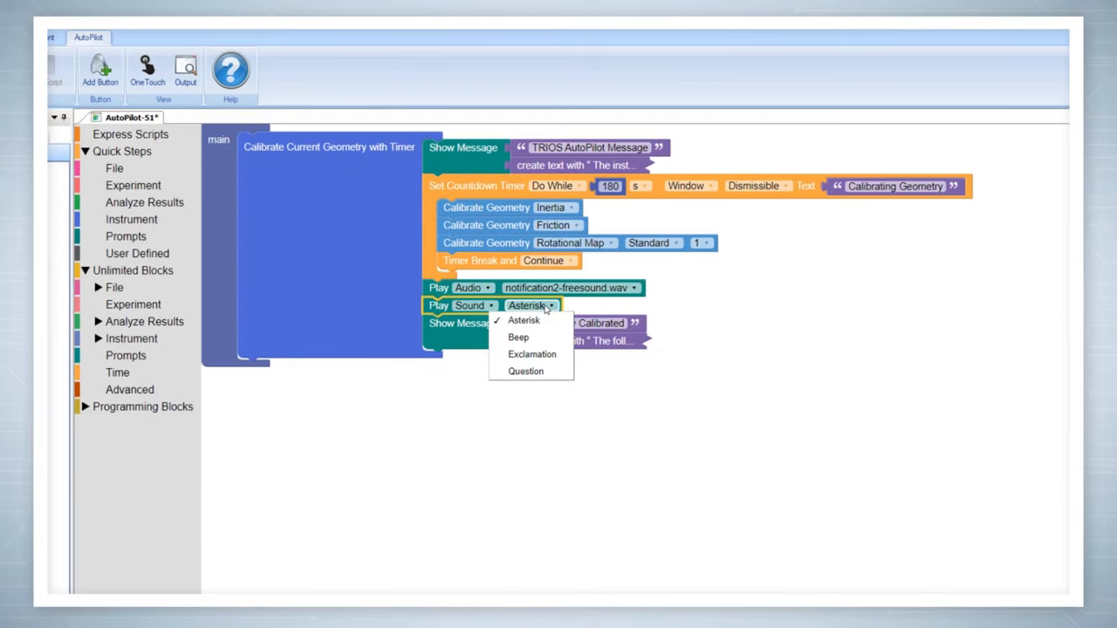
mouse_move(531, 354)
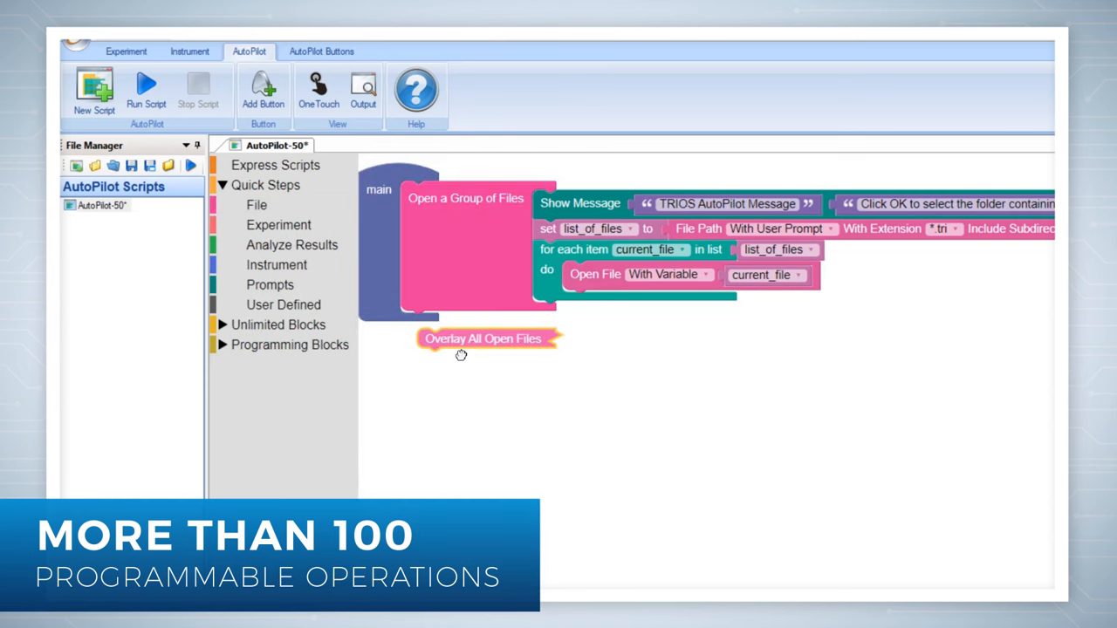
Step: Drop the Overlay All Open Files quick step in, then dismiss the FAIL and PASS messages
left_click(146, 87)
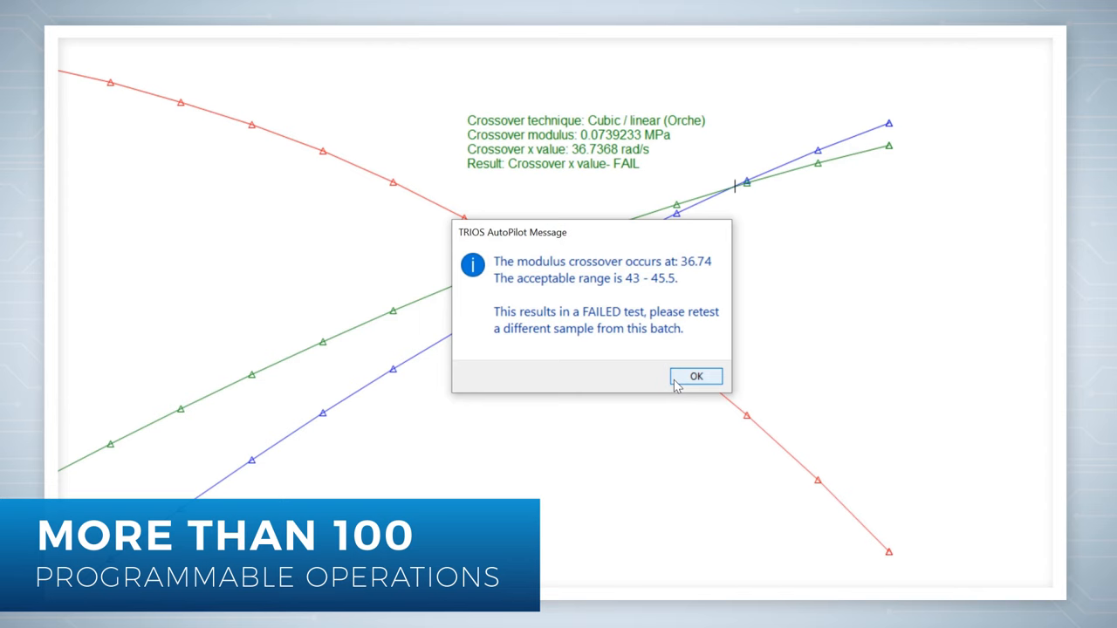
left_click(696, 376)
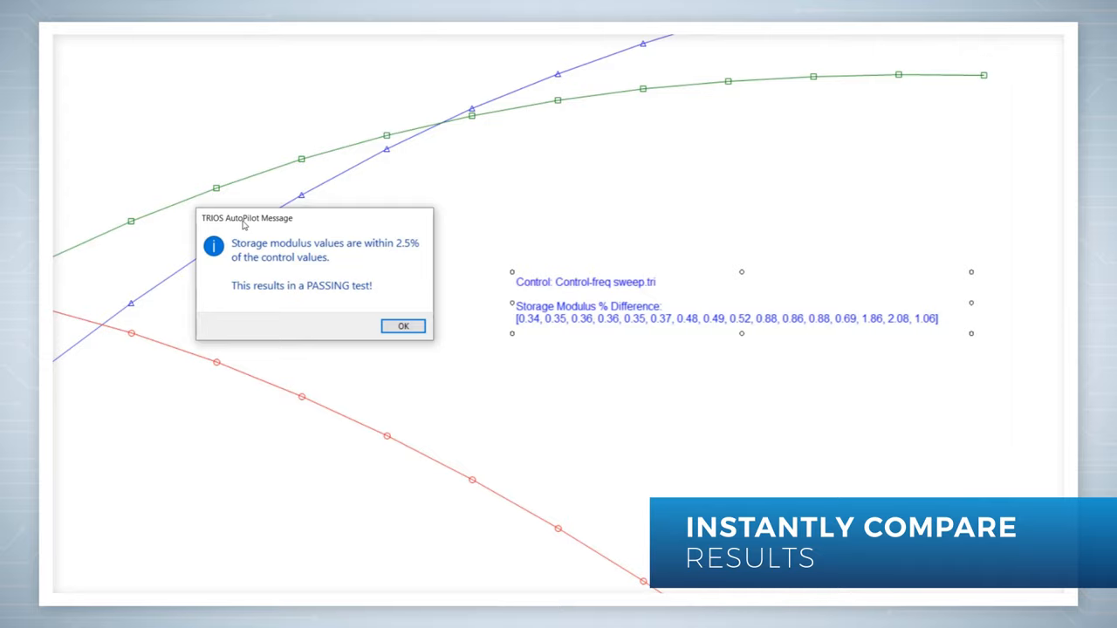
left_click(402, 326)
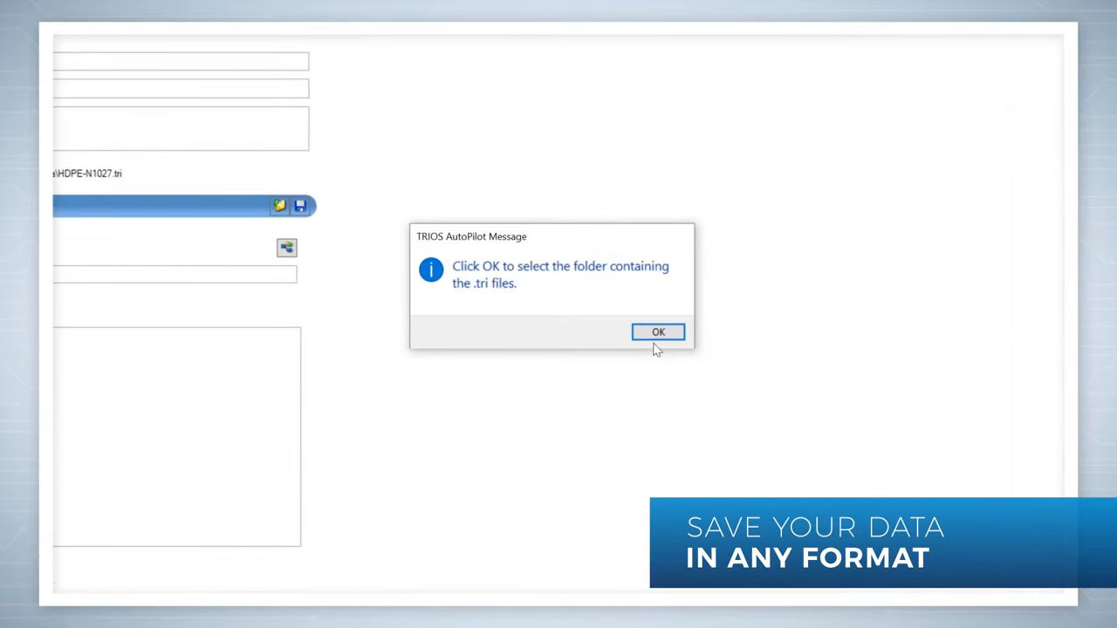
Step: Acknowledge the prompt to select the folder containing the .tri files
left_click(658, 331)
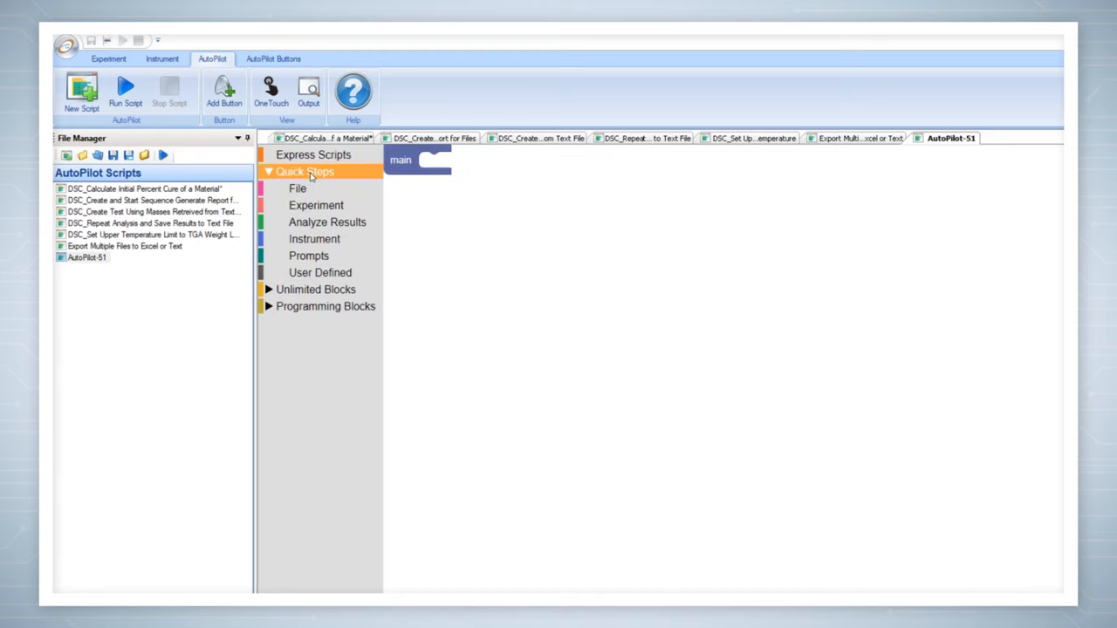
Step: Browse the File, Experiment, Instrument and Prompts quick step categories
left_click(298, 187)
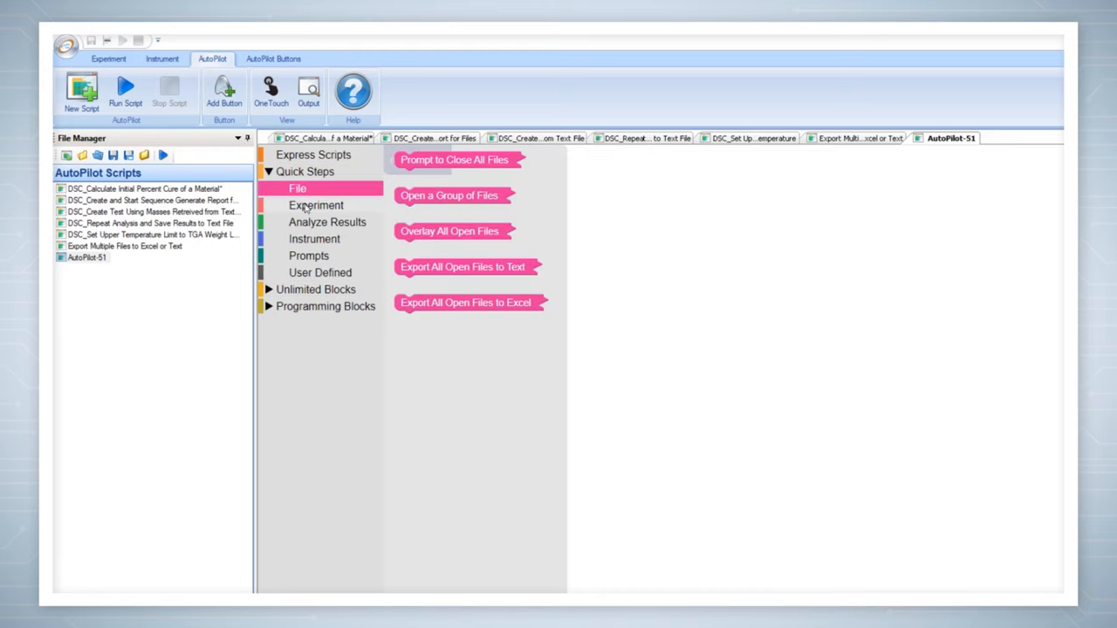
left_click(316, 205)
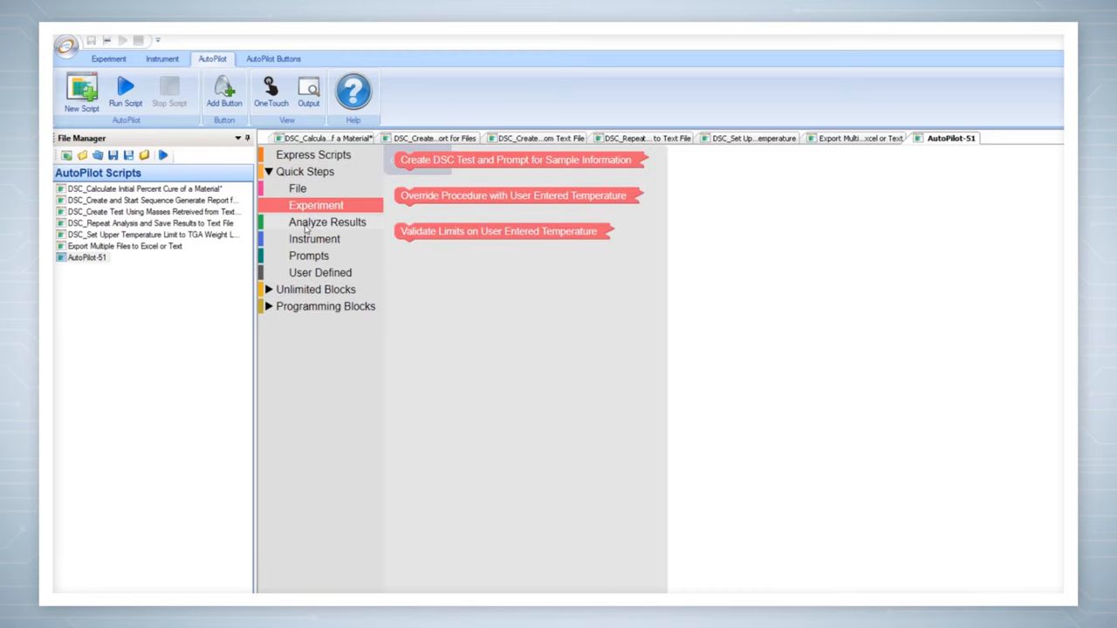
left_click(313, 238)
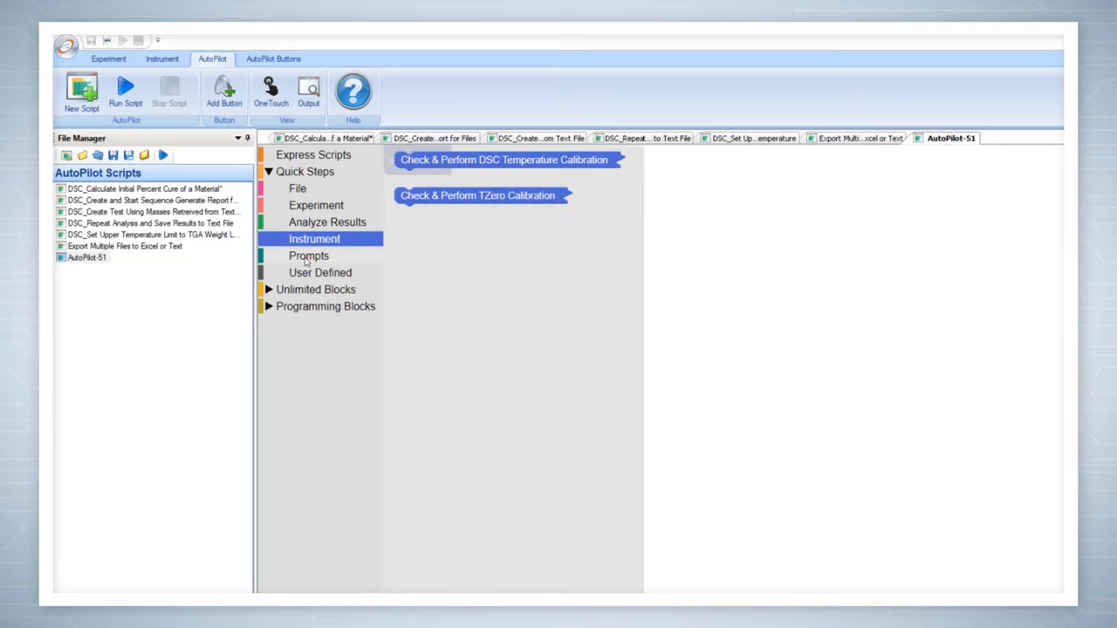
left_click(309, 256)
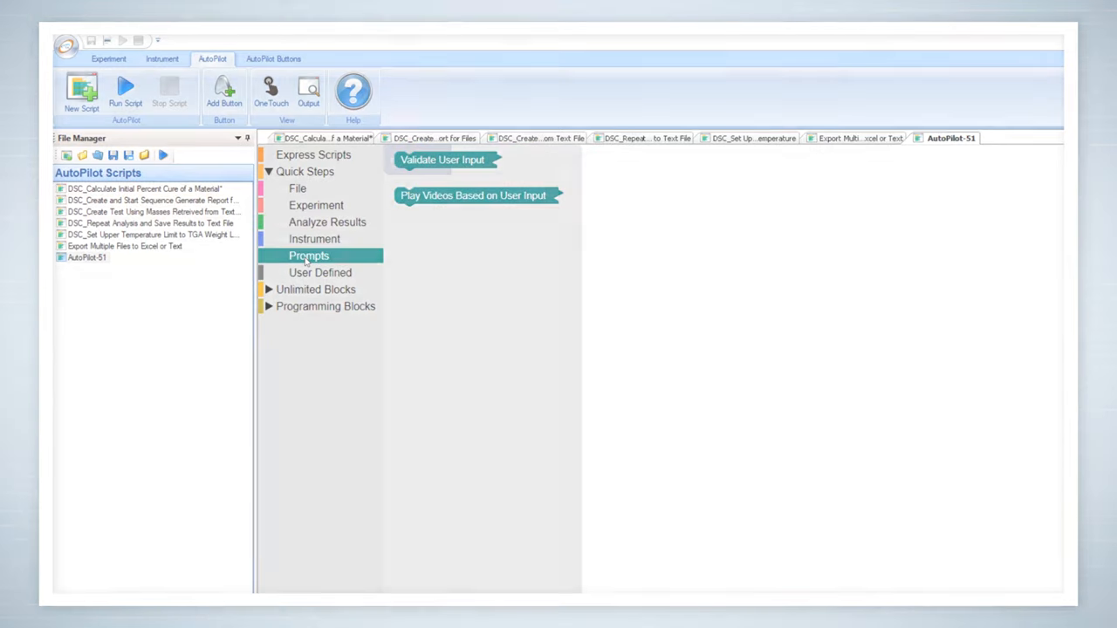